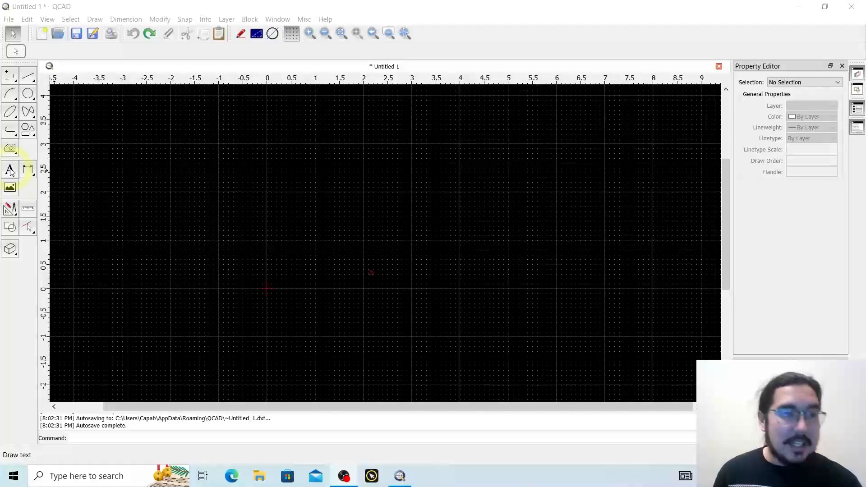
Start a text entry and replace 'Anything' with 'ManyThings'.
click(10, 170)
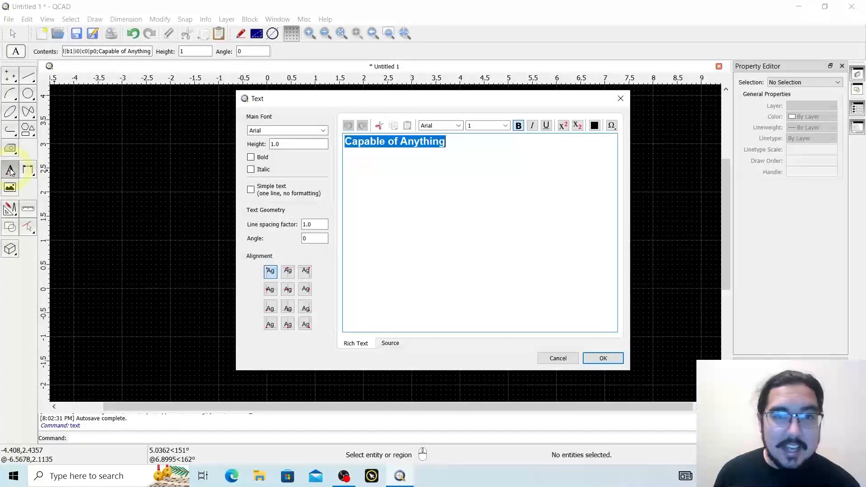
double_click(422, 141)
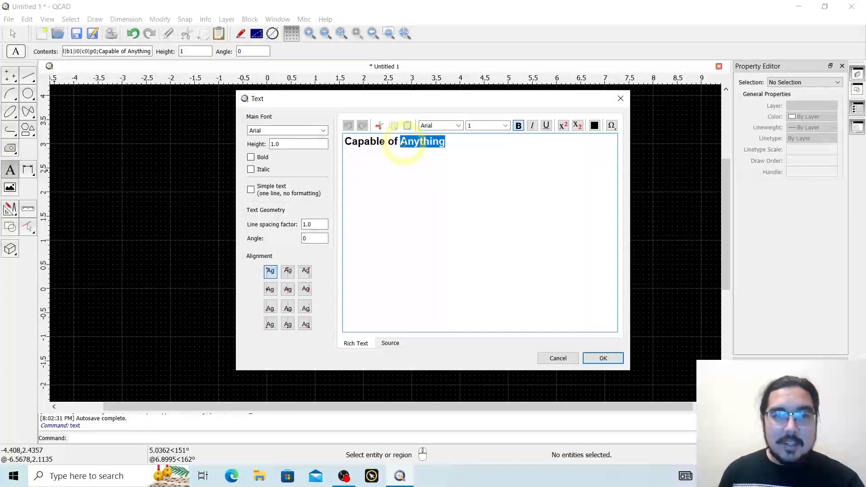
text(Manyh)
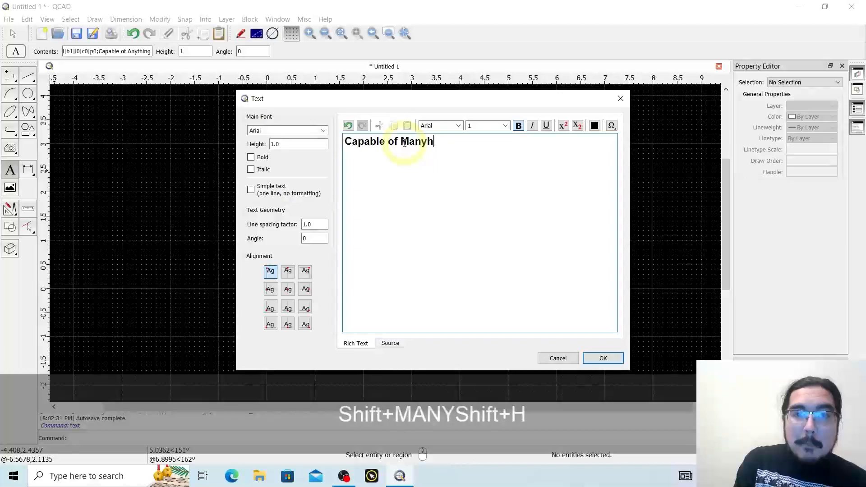
text(Things)
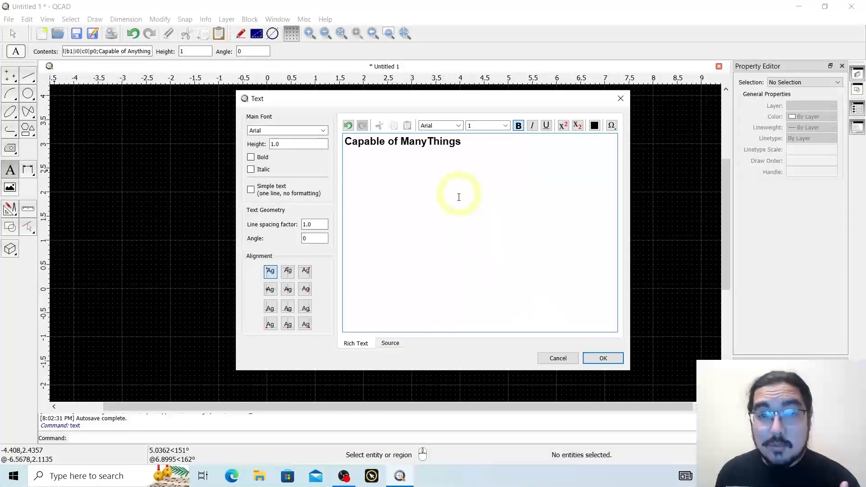
mouse_move(482, 191)
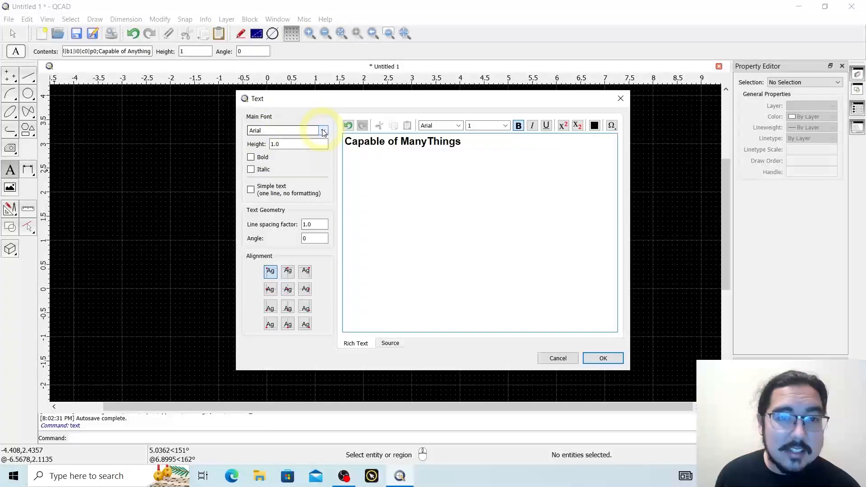
Pick Arial Black from the main font list.
click(323, 130)
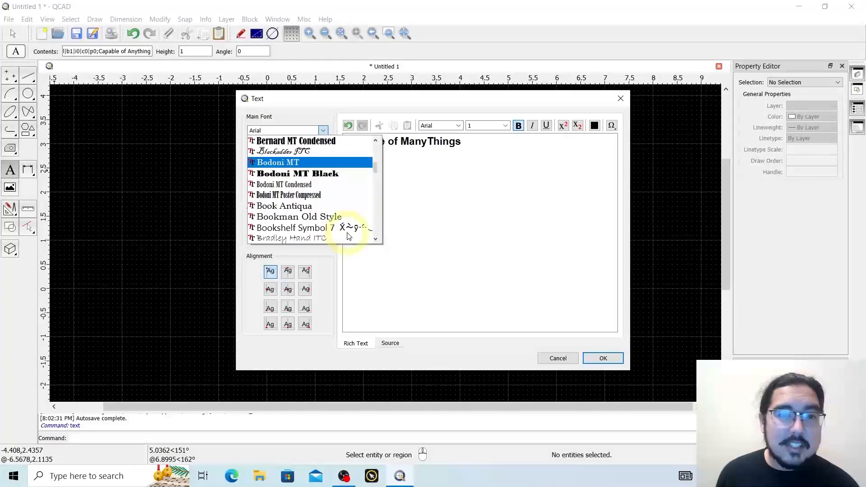
scroll(down, 3)
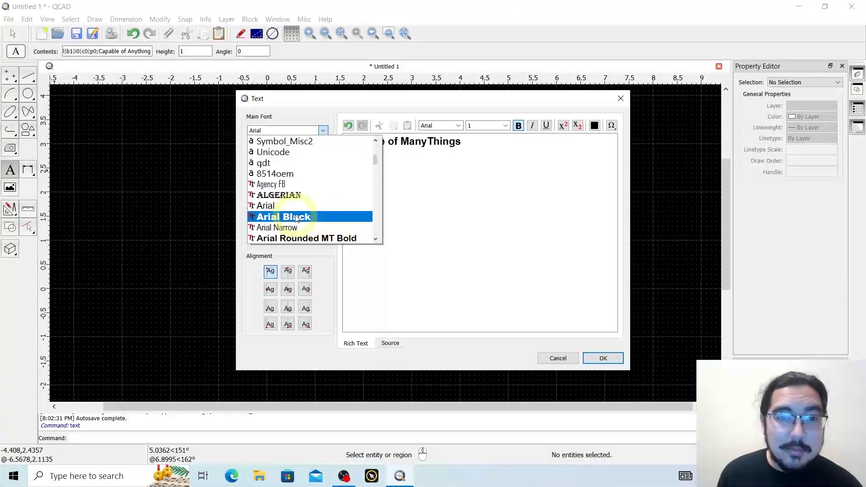
click(283, 216)
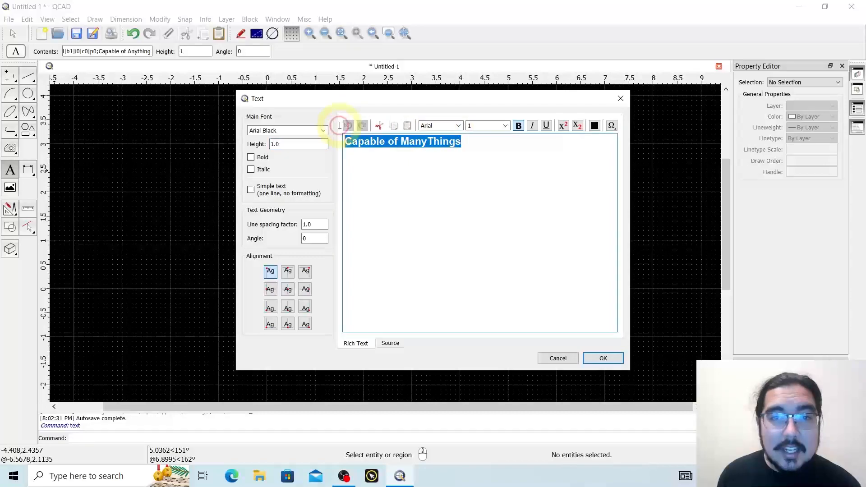
Enable Bold for the Arial Black text and select the line spacing factor value.
click(483, 143)
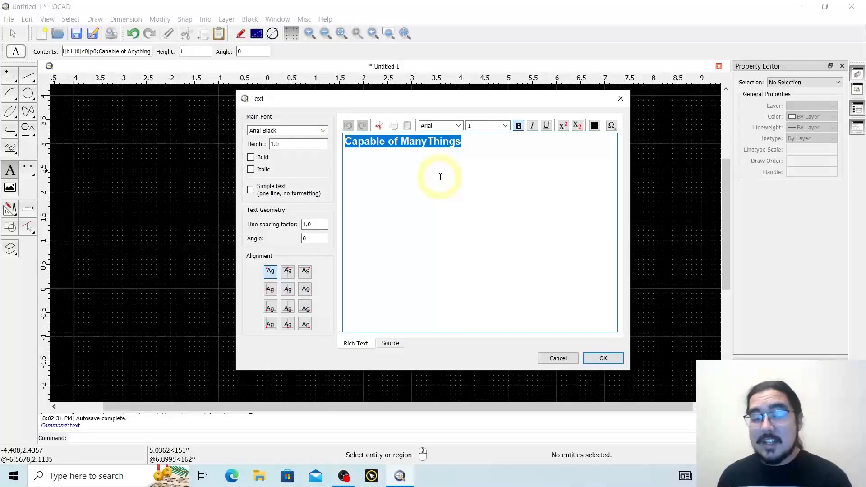
mouse_move(238, 162)
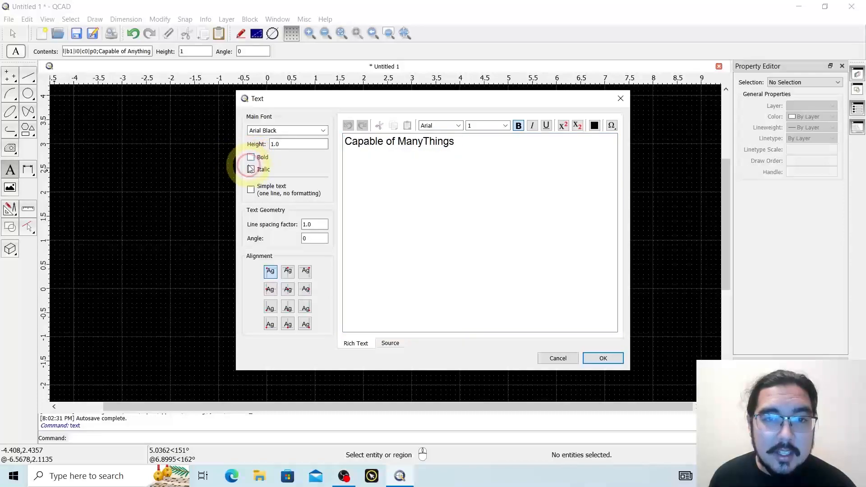
click(250, 157)
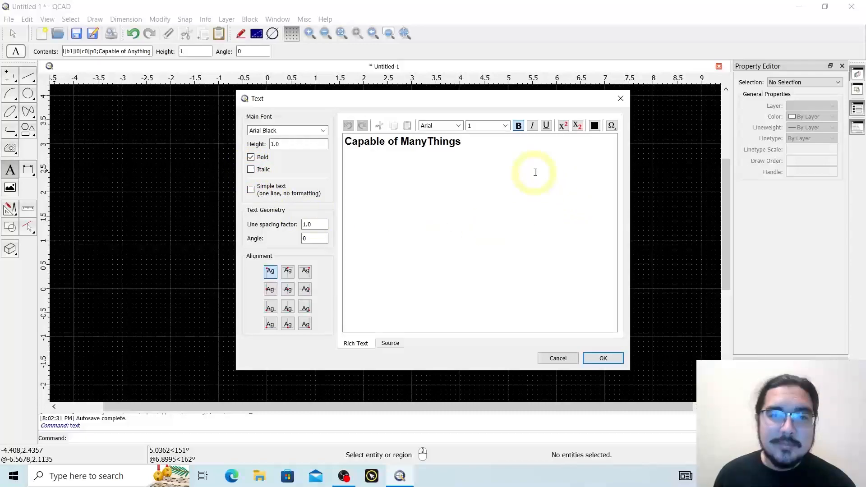
triple_click(402, 140)
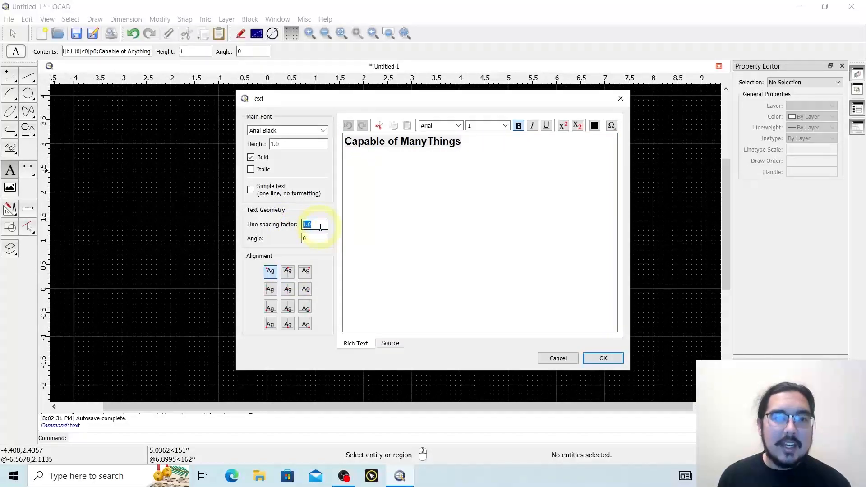
Choose middle-centre alignment and confirm the text dialog to place the text.
click(315, 239)
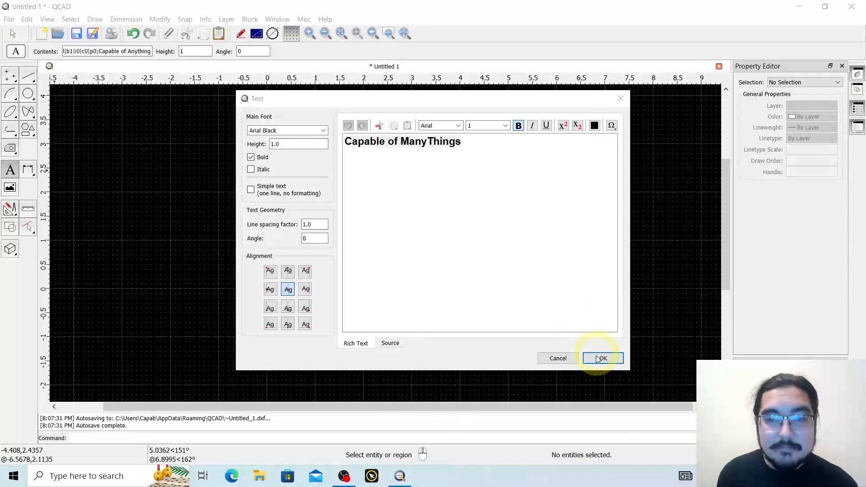
click(601, 358)
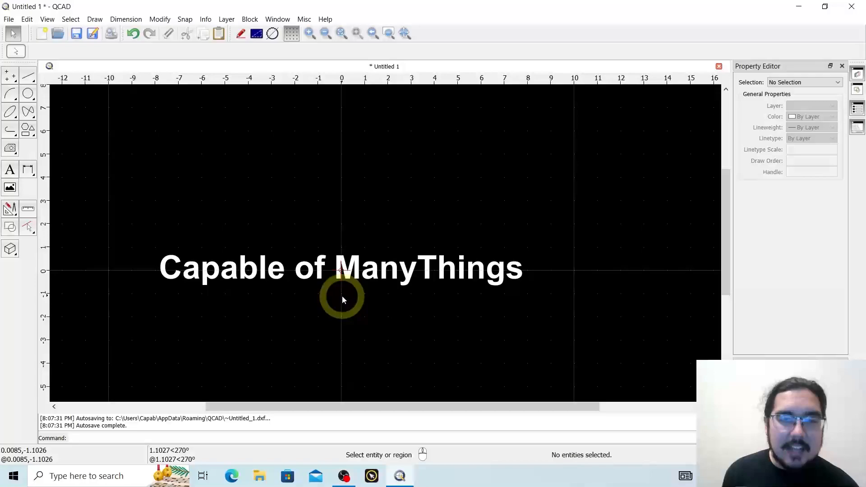
mouse_move(345, 295)
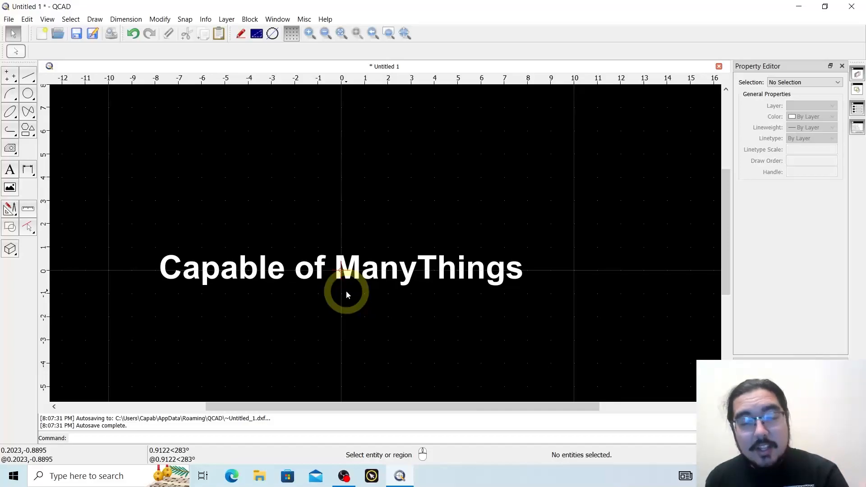
mouse_move(329, 283)
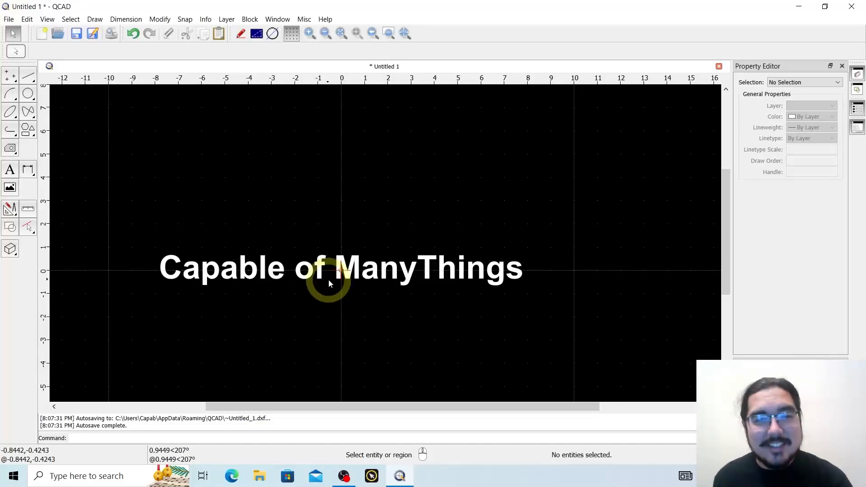
Select the placed 'Capable of ManyThings' text to inspect its properties.
click(341, 270)
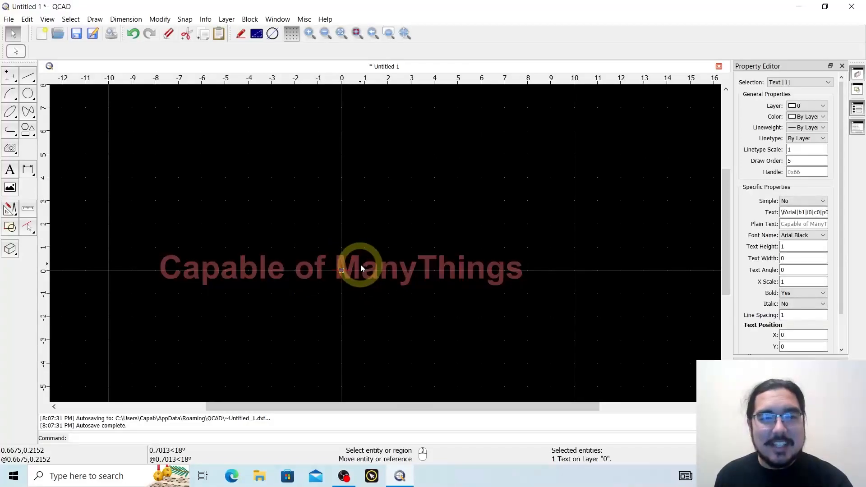
mouse_move(354, 271)
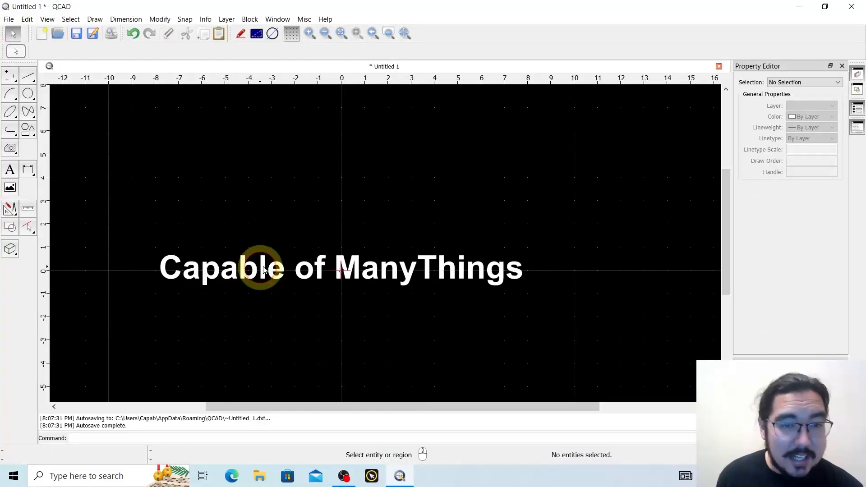
Explode the selected text into letter outlines, check one letter, then deselect.
click(264, 268)
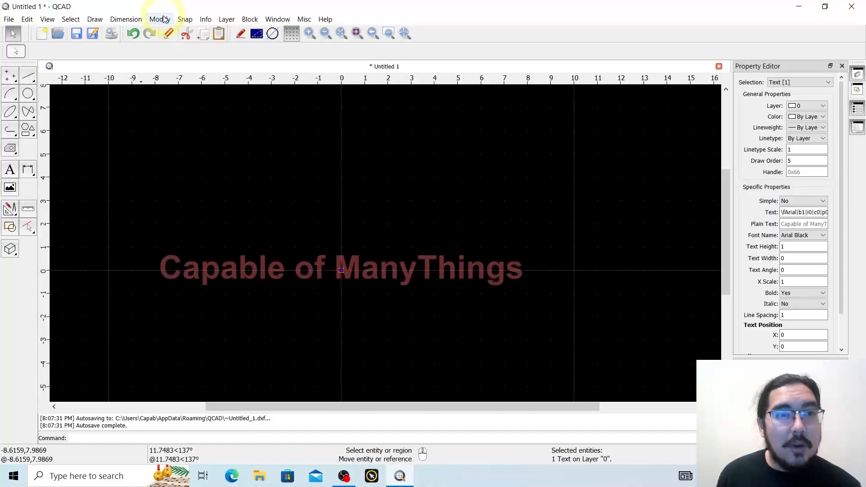
click(159, 19)
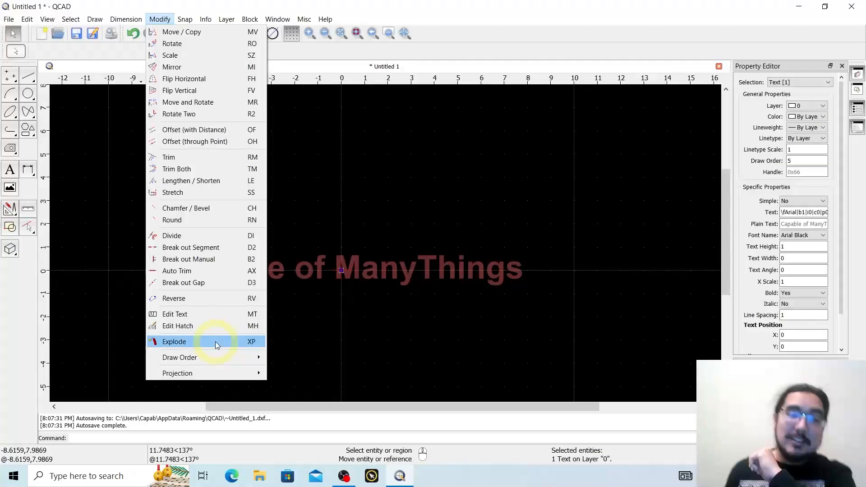
click(174, 342)
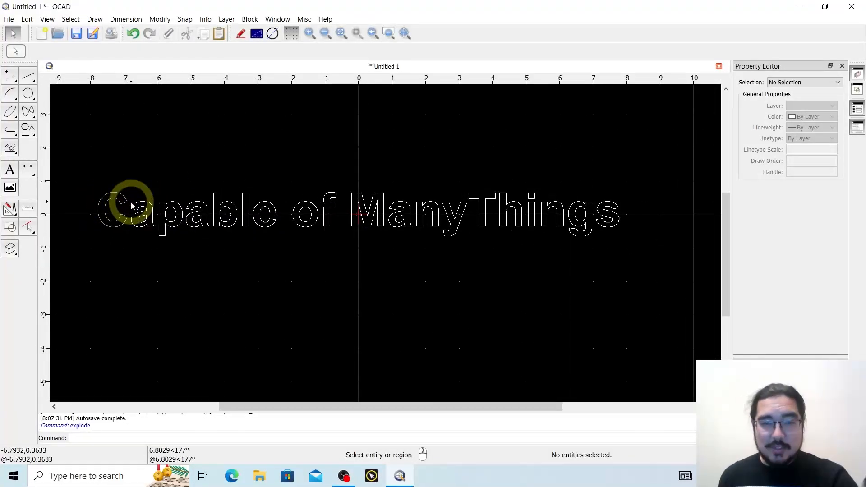
mouse_move(480, 229)
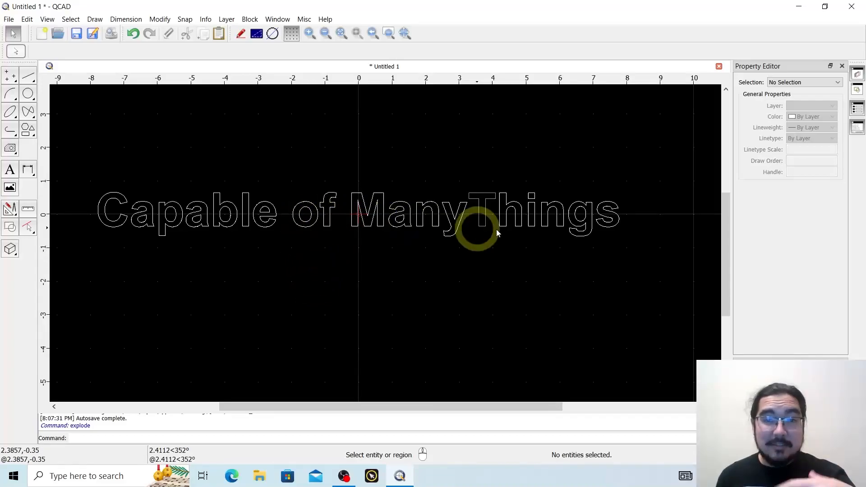
mouse_move(633, 234)
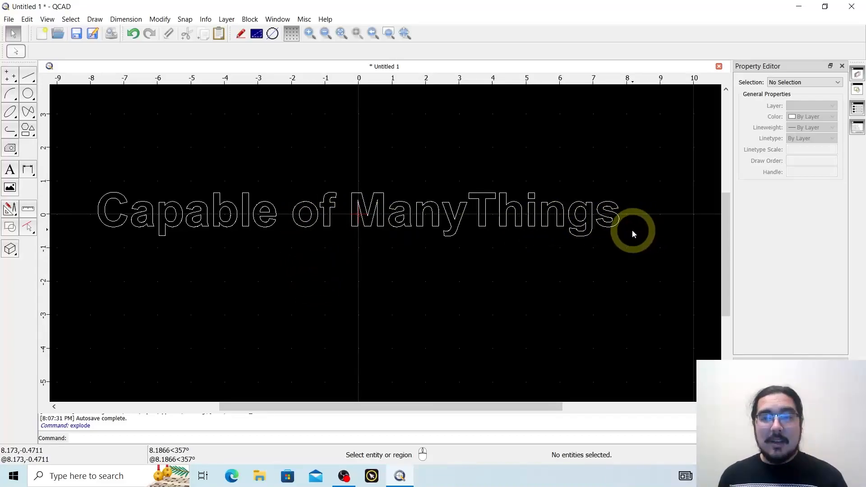
click(112, 213)
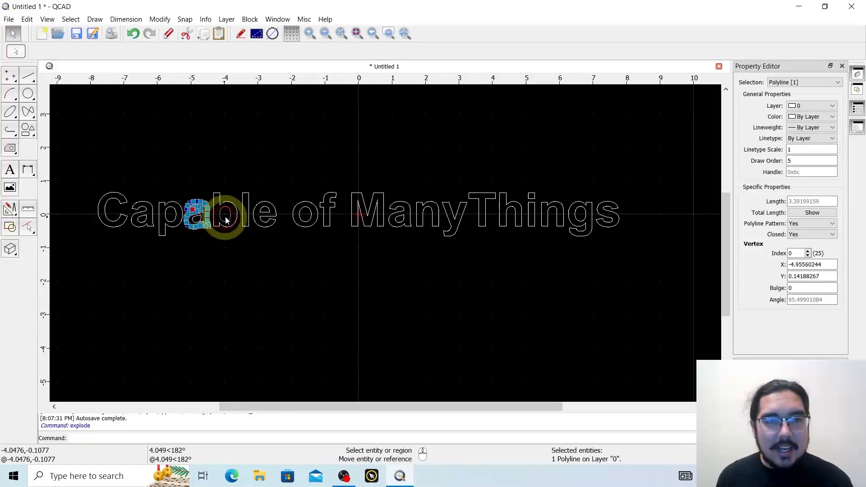
click(279, 254)
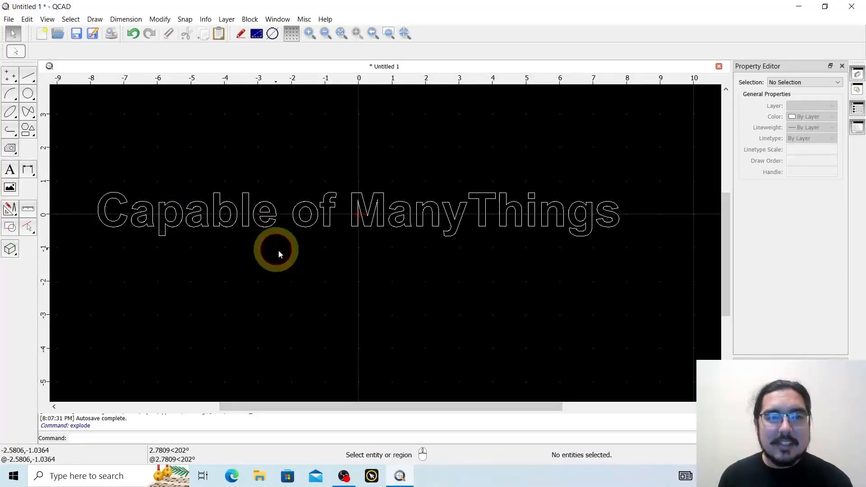
mouse_move(397, 252)
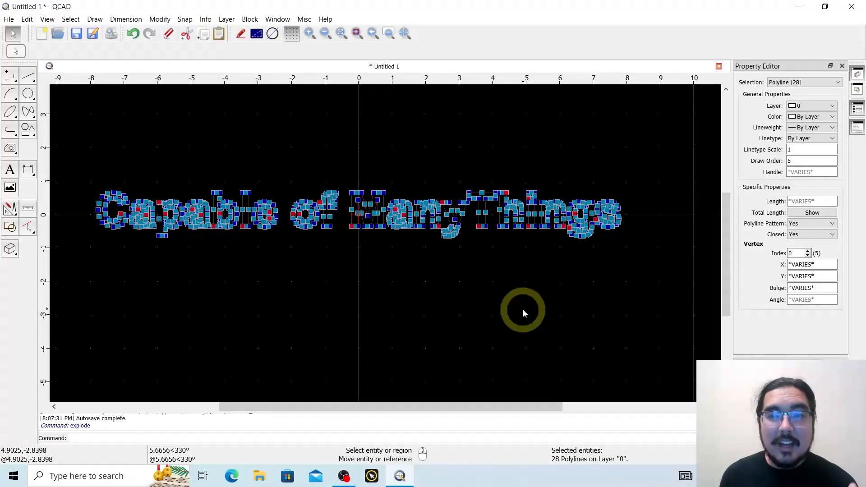
Select the 28 letter polylines and explode them again.
click(446, 280)
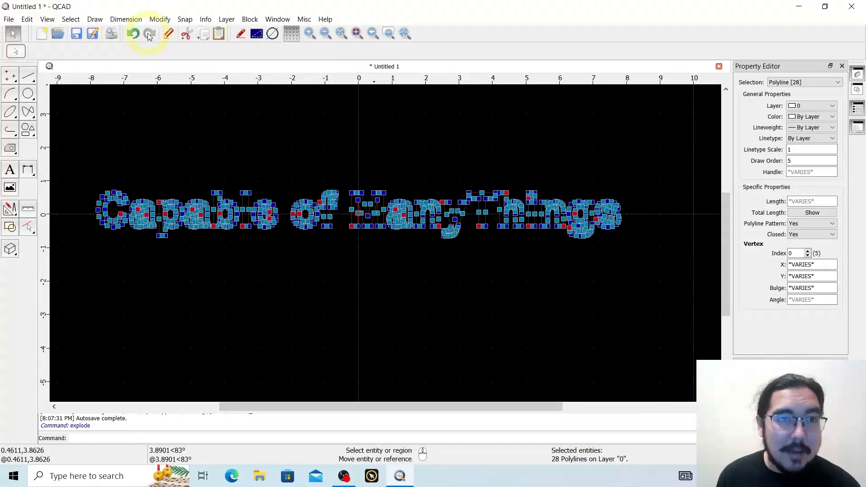
click(159, 19)
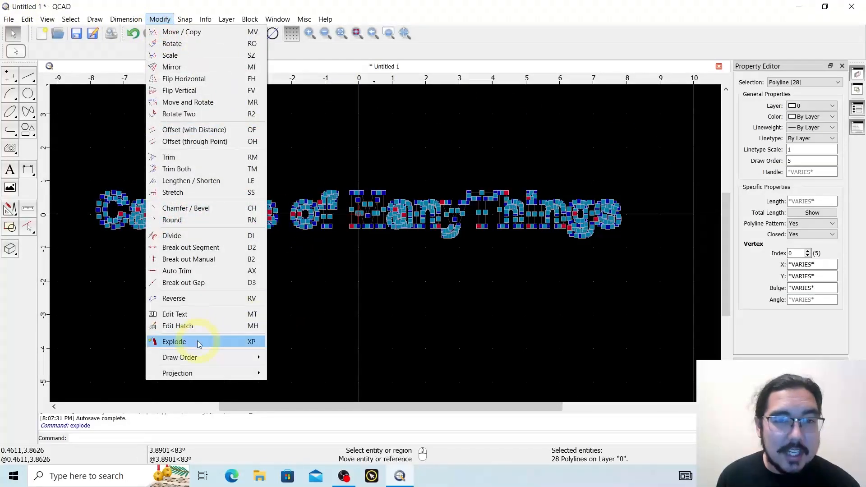
click(174, 341)
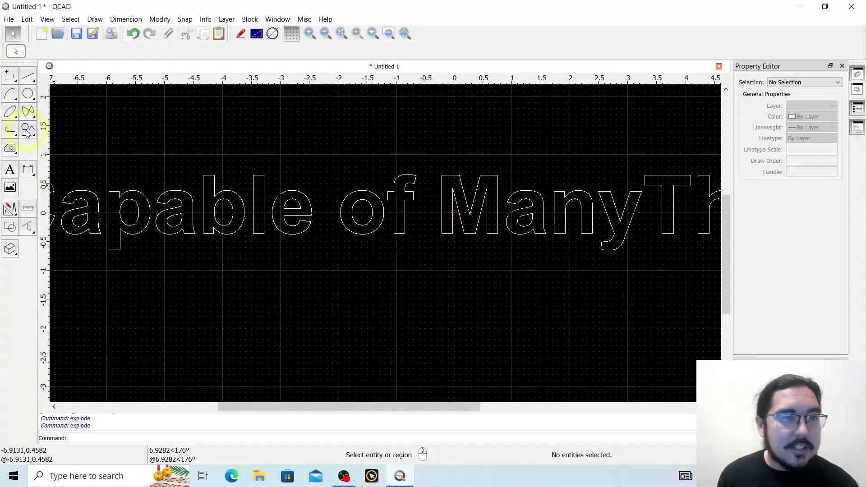
Activate the rectangle-by-position-and-size tool from the shape toolbar.
click(27, 128)
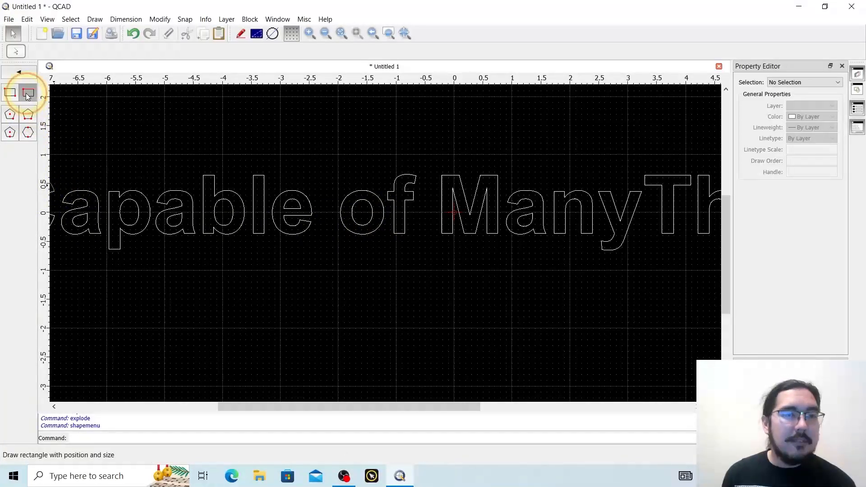
click(27, 93)
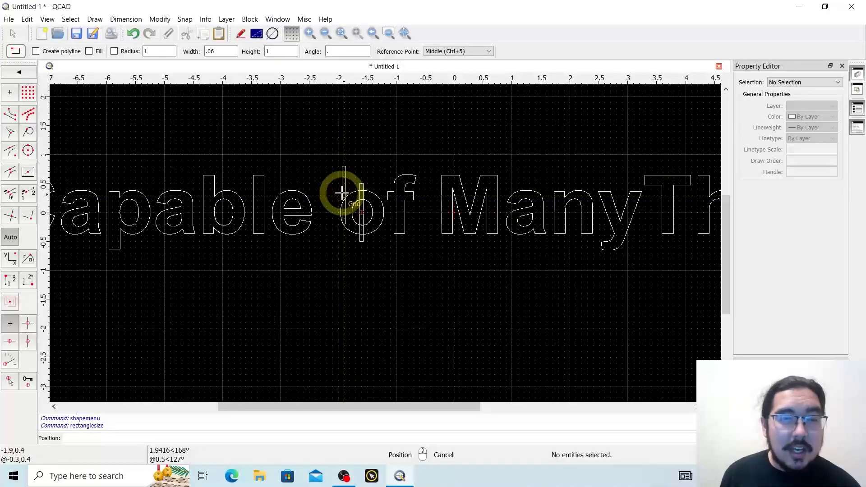
mouse_move(378, 226)
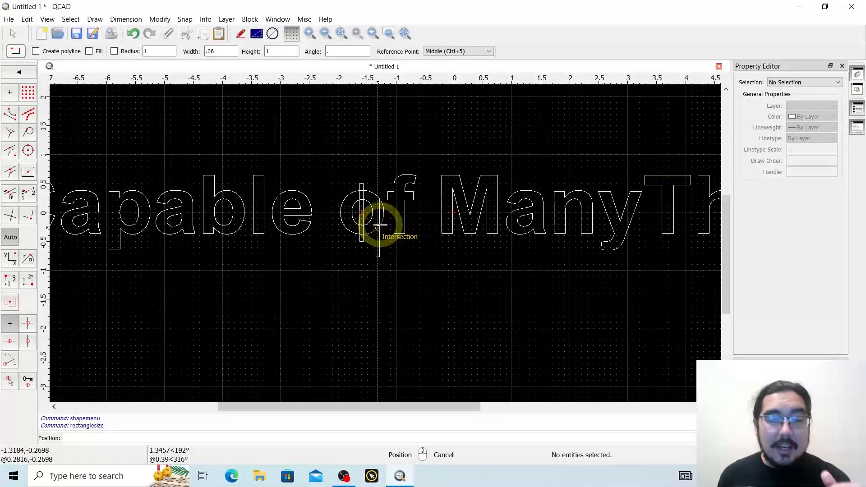
mouse_move(362, 221)
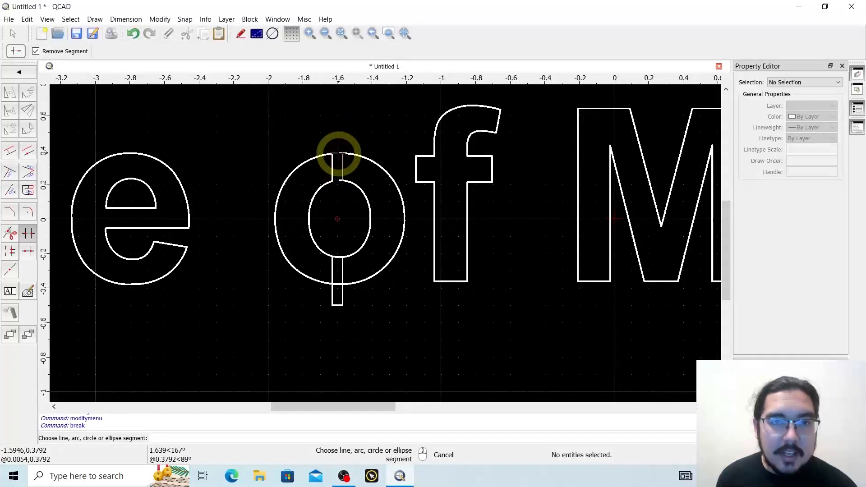
mouse_move(340, 179)
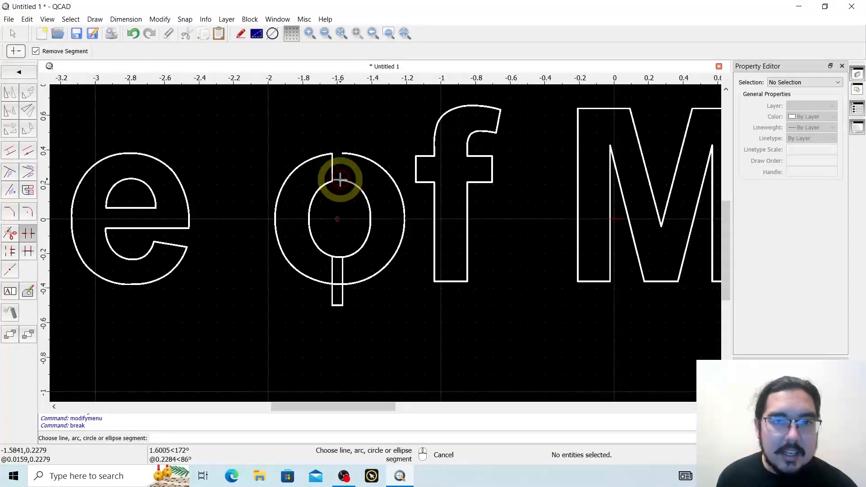
key(ctrl+z)
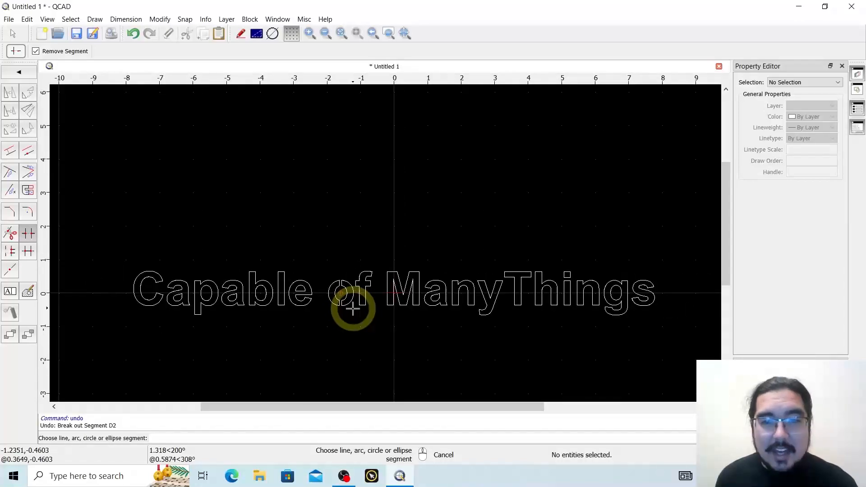
mouse_move(359, 301)
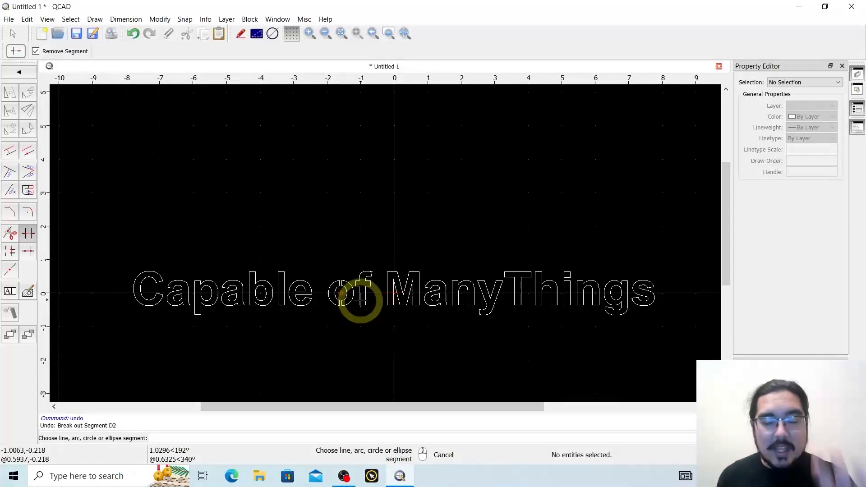